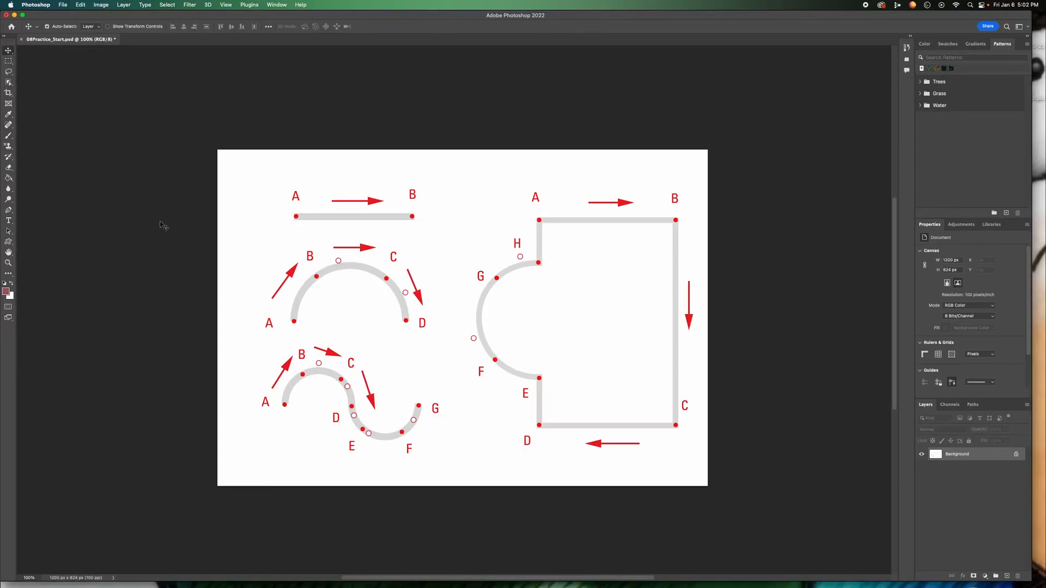
mouse_move(37, 212)
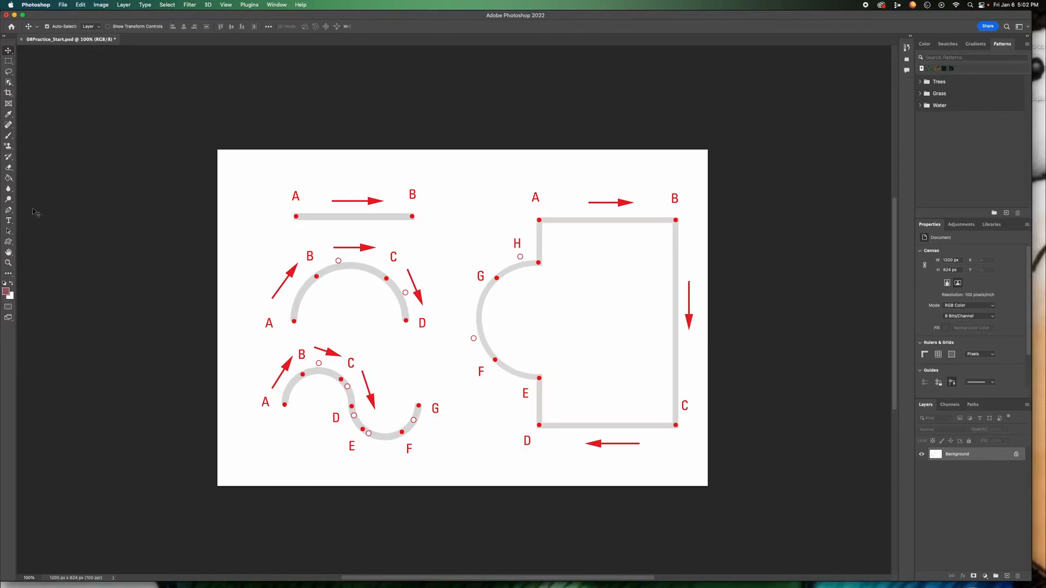
mouse_move(10, 210)
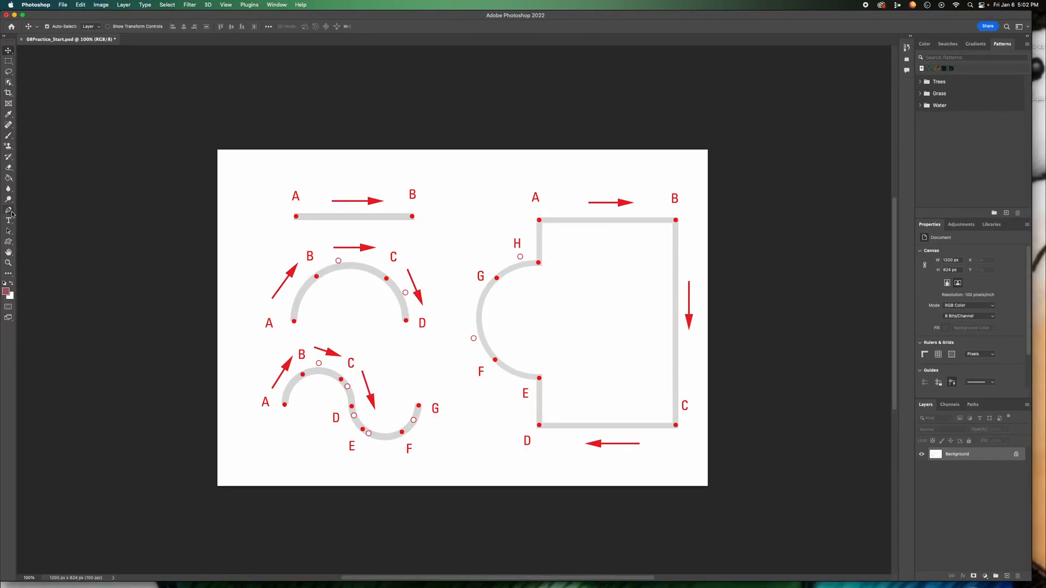
mouse_move(9, 209)
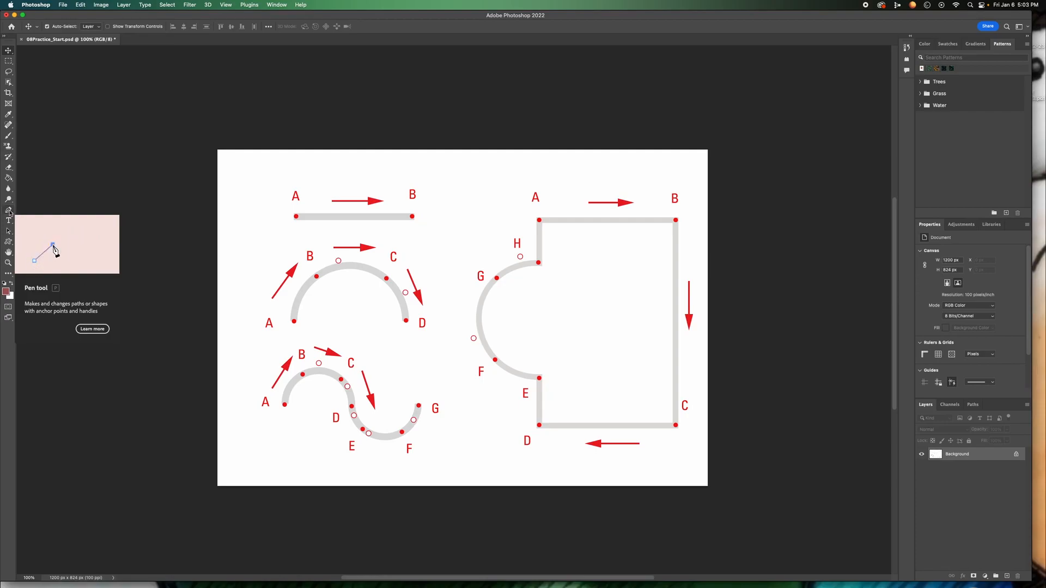
Switch the Pen tool to Shape mode with no fill and a green stroke colour.
left_click(9, 219)
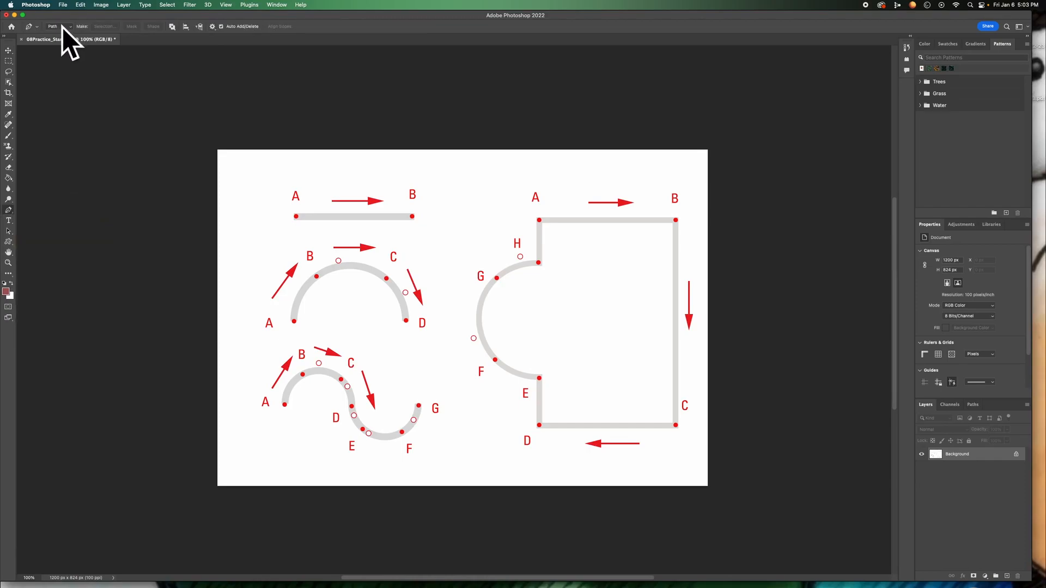
left_click(56, 26)
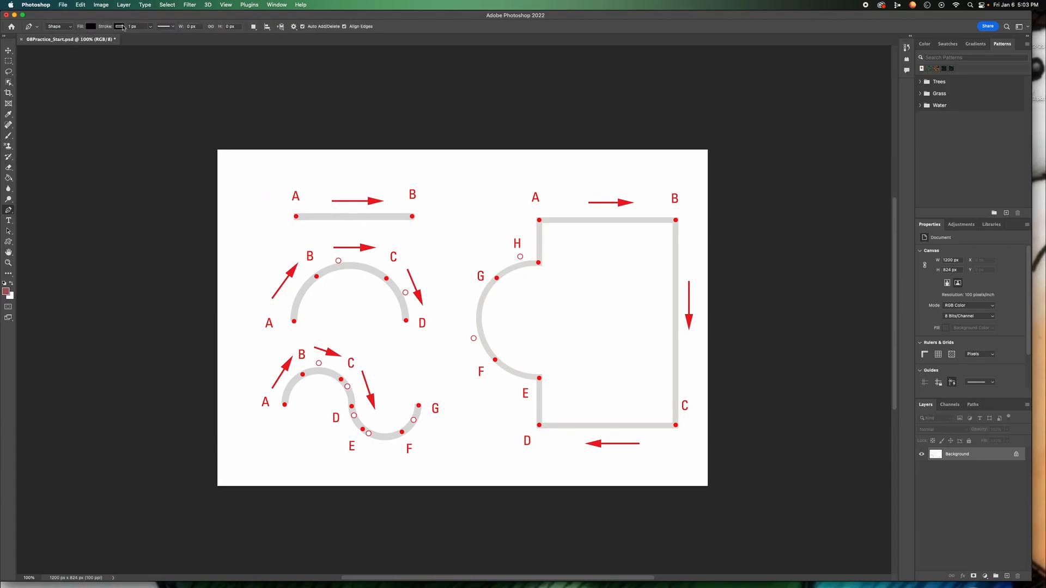
left_click(91, 26)
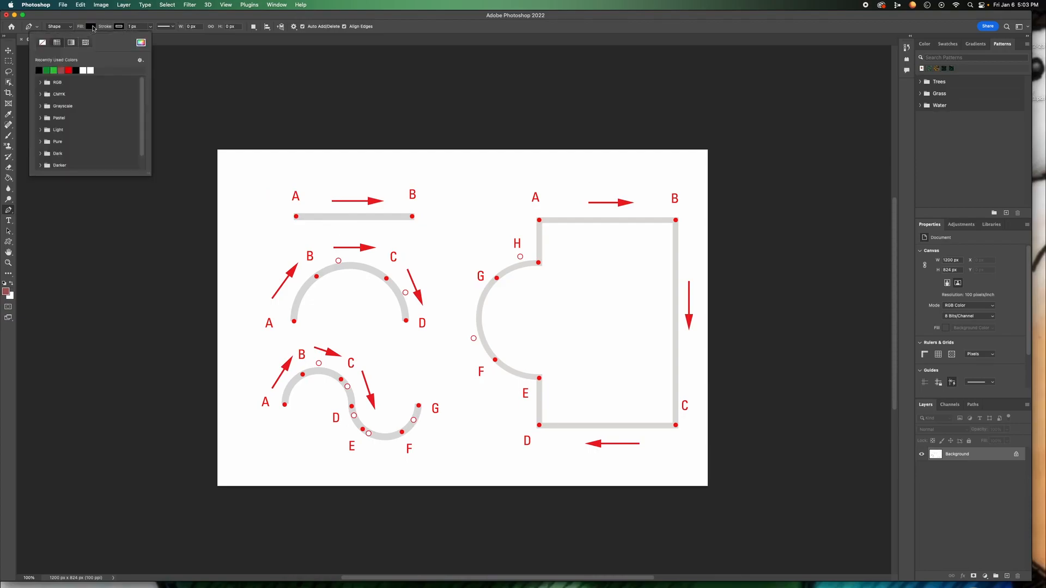
left_click(42, 43)
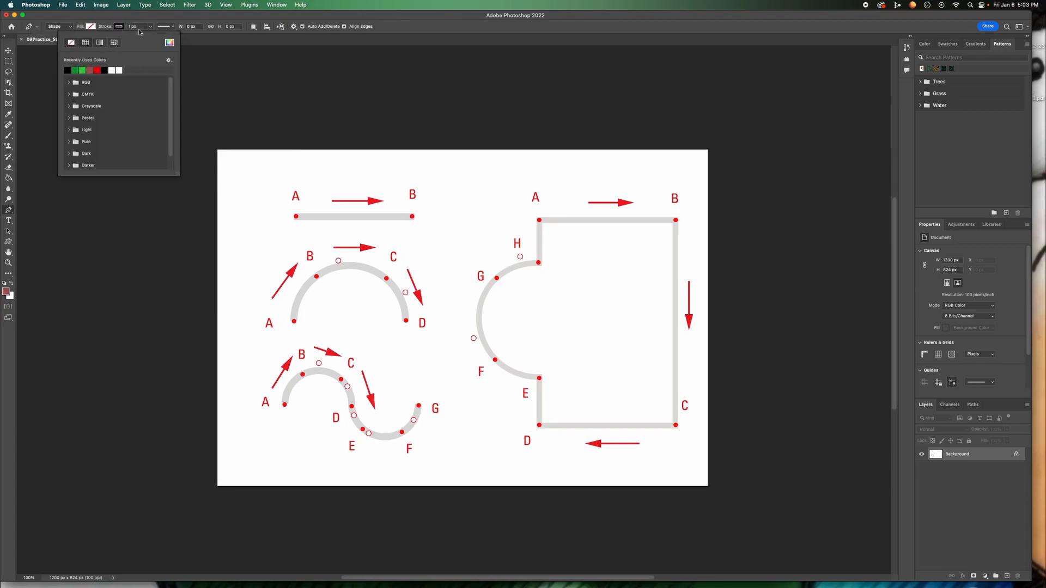
left_click(170, 43)
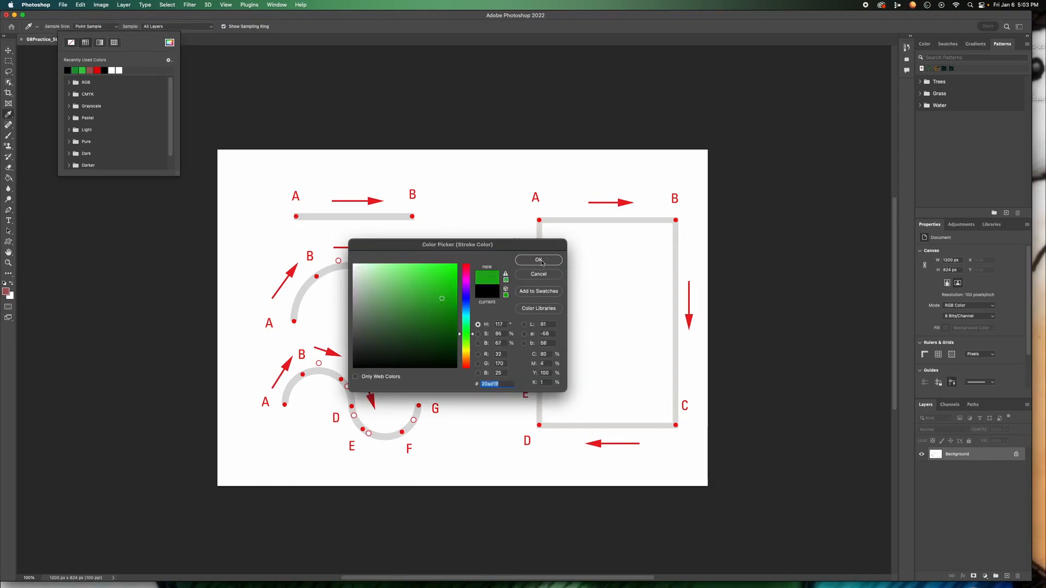
left_click(539, 260)
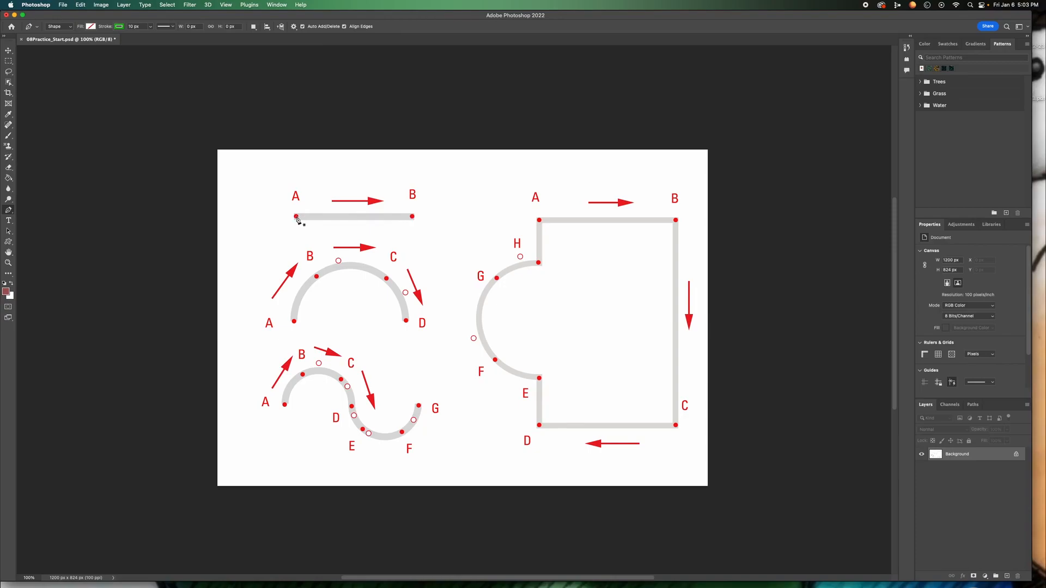
Draw the green 10 px straight stroke from point A to point B as Shape 1.
left_click_drag(295, 217, 412, 217)
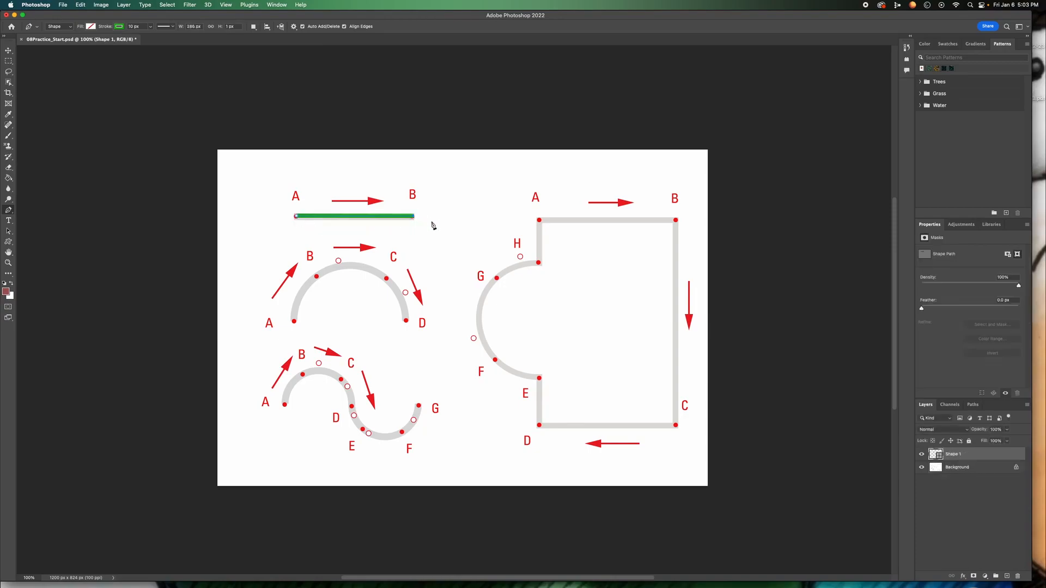
mouse_move(465, 238)
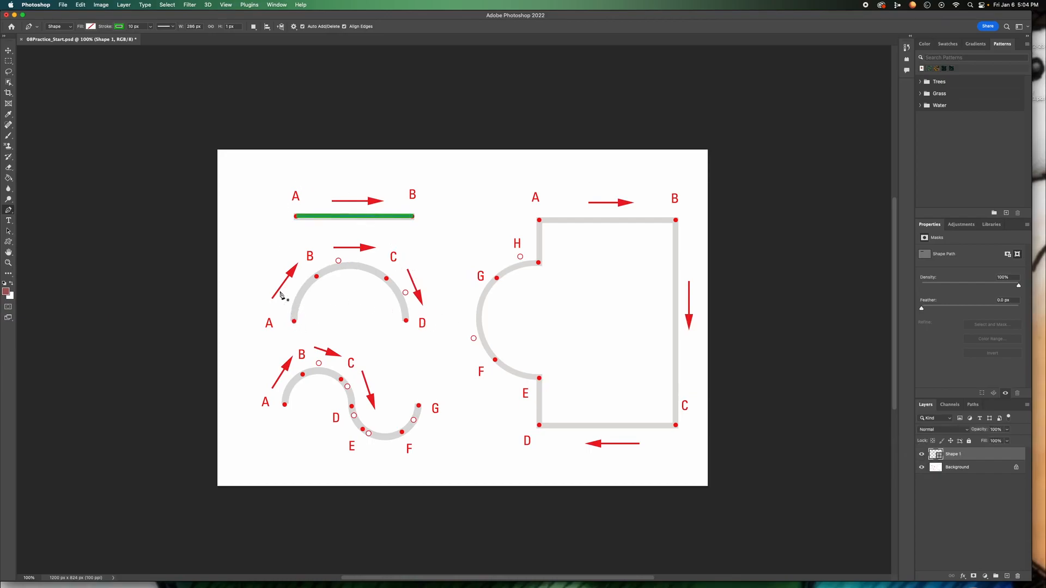
mouse_move(314, 293)
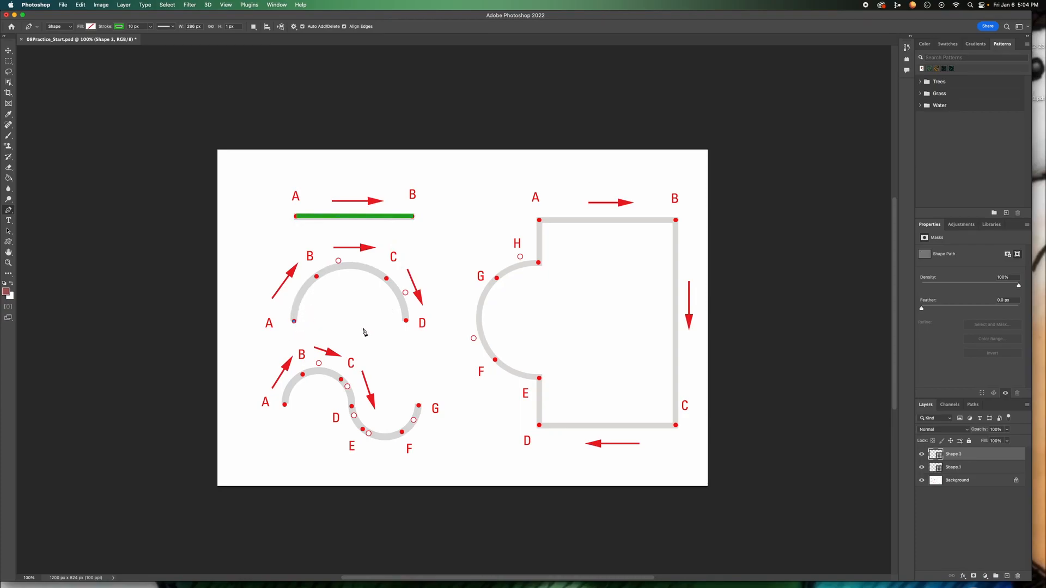
mouse_move(320, 258)
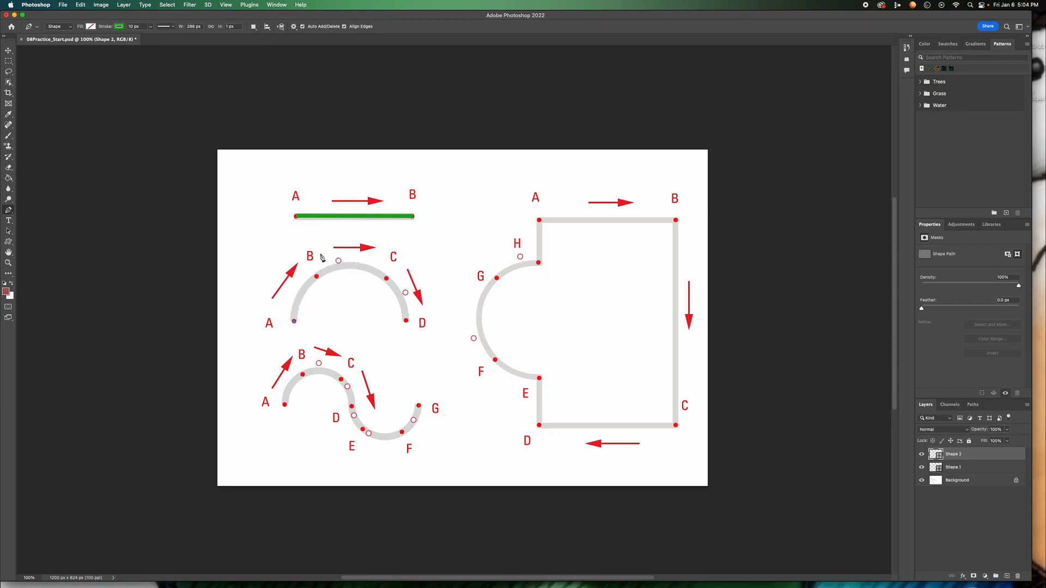
mouse_move(338, 263)
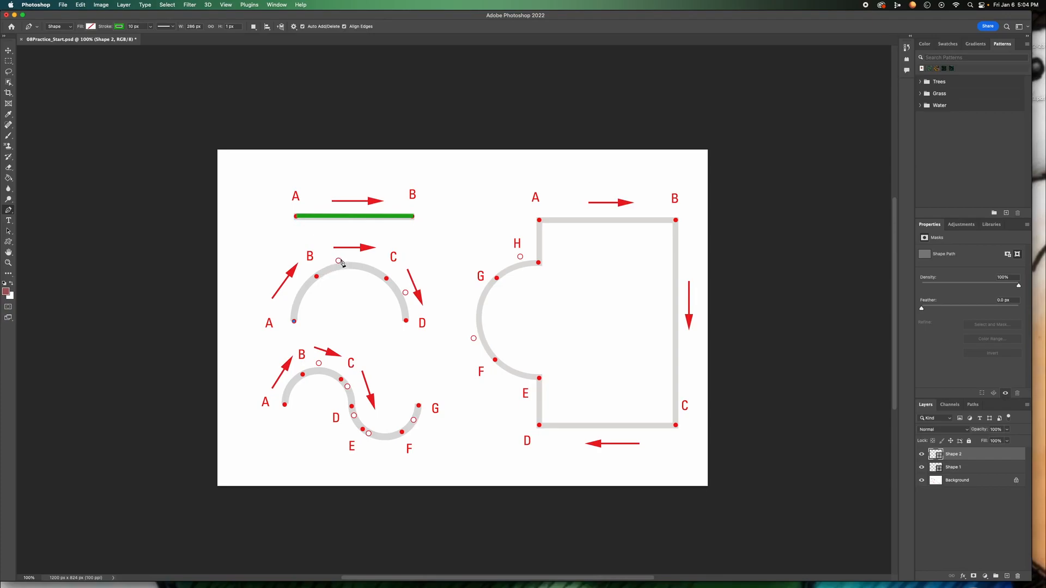
mouse_move(365, 297)
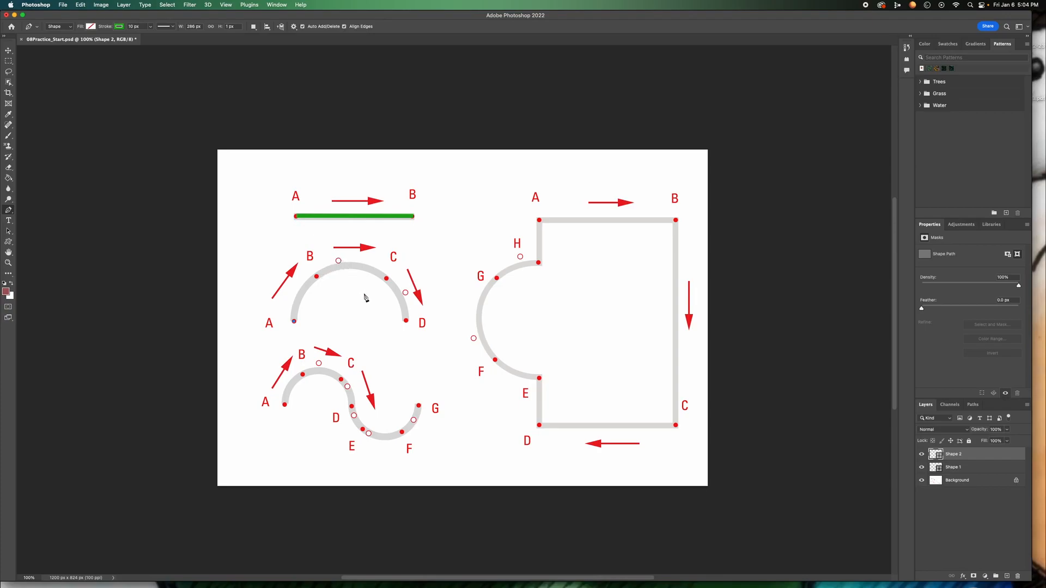
mouse_move(321, 280)
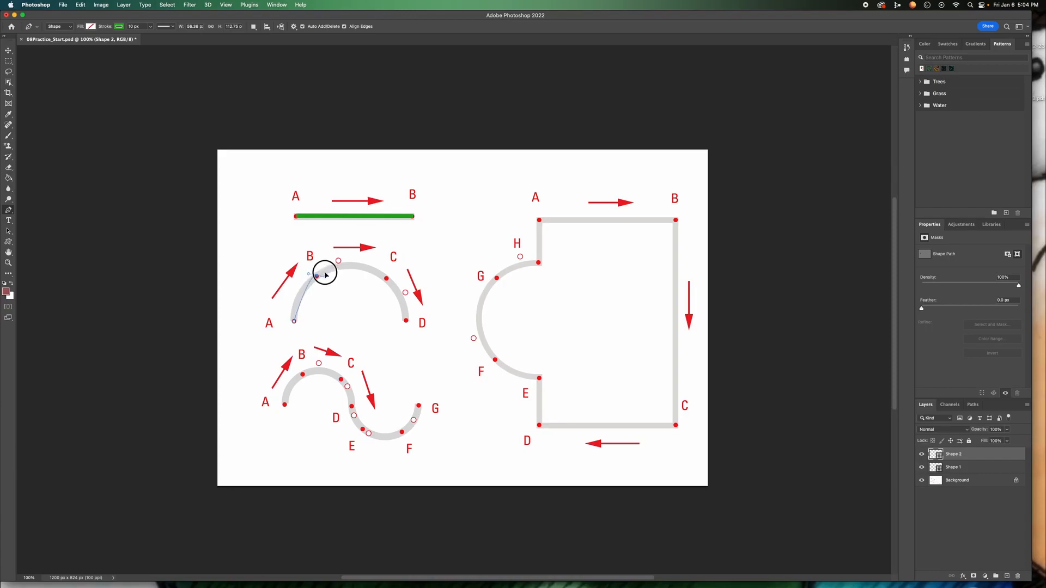
mouse_move(325, 277)
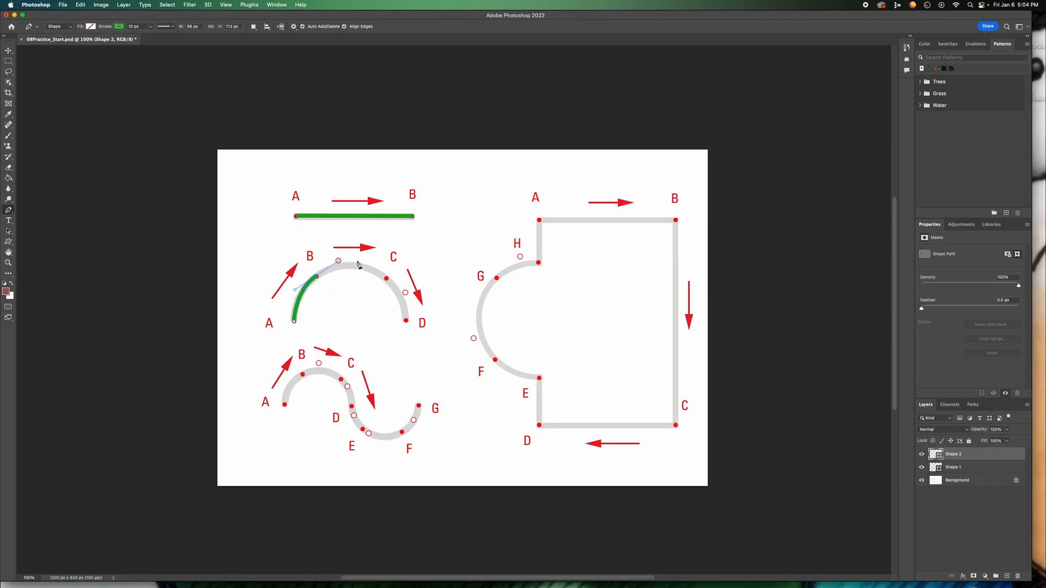
mouse_move(329, 261)
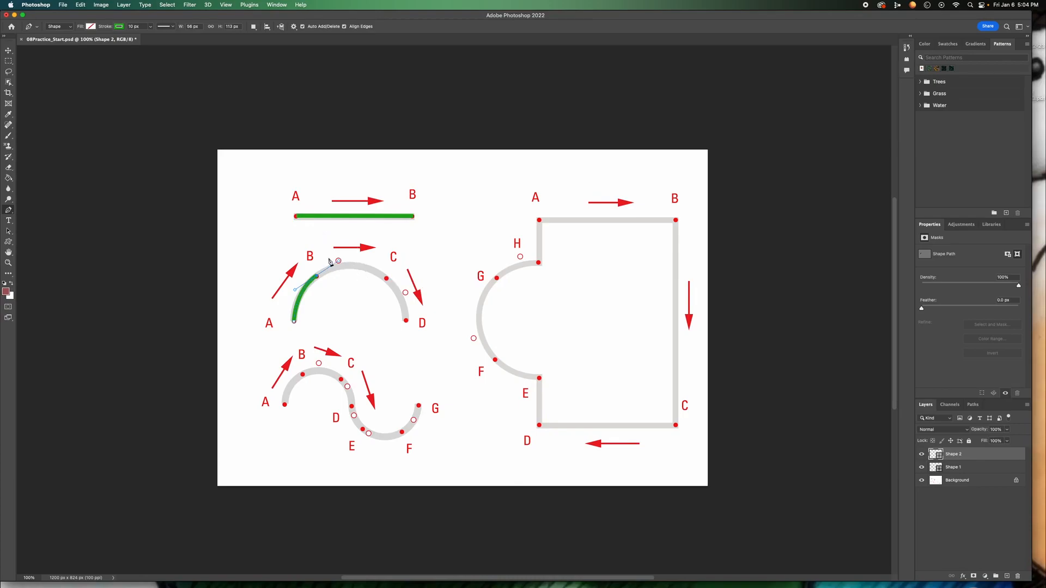
mouse_move(381, 280)
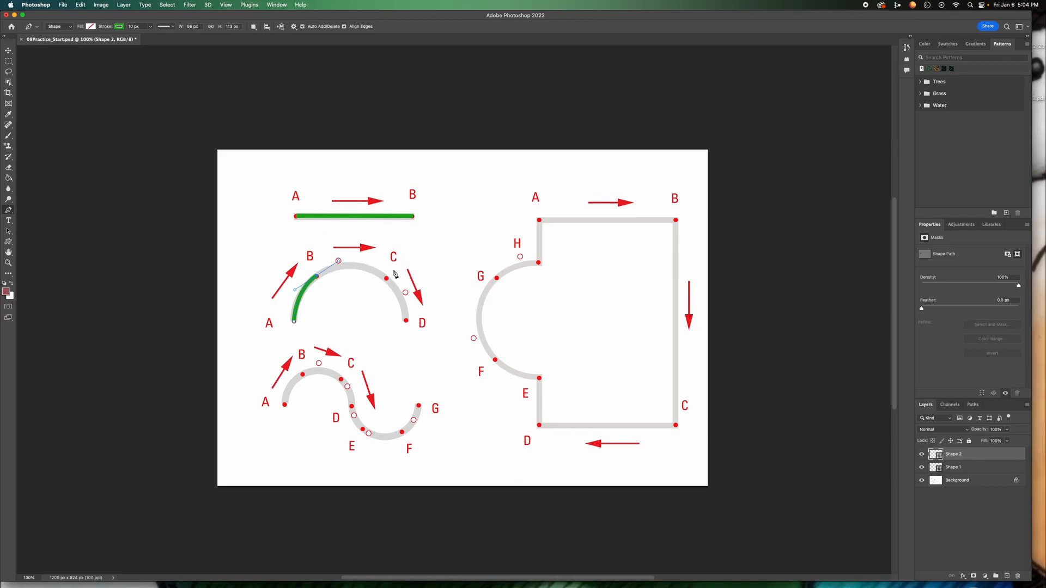
mouse_move(388, 281)
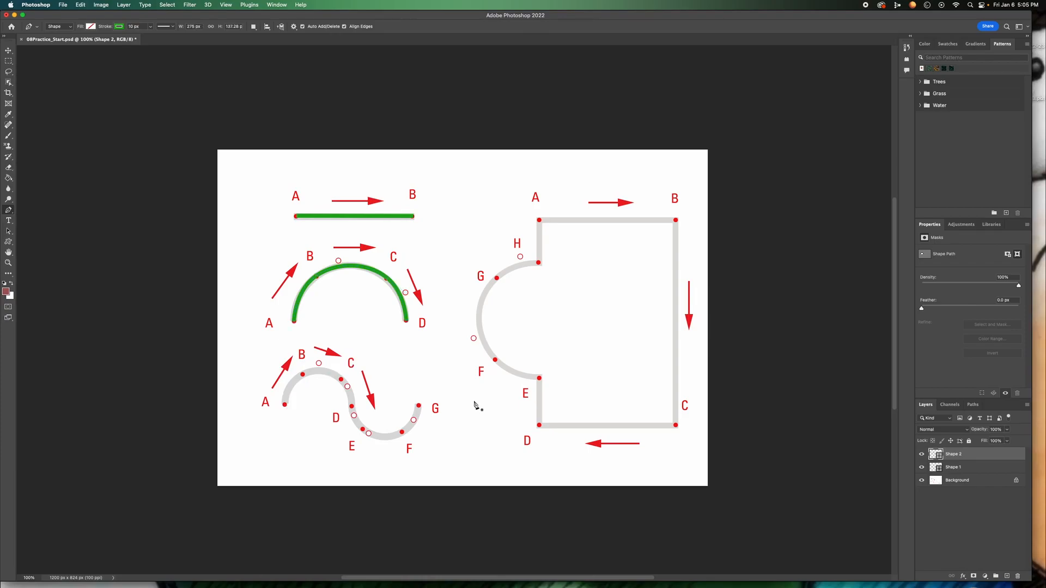
mouse_move(296, 403)
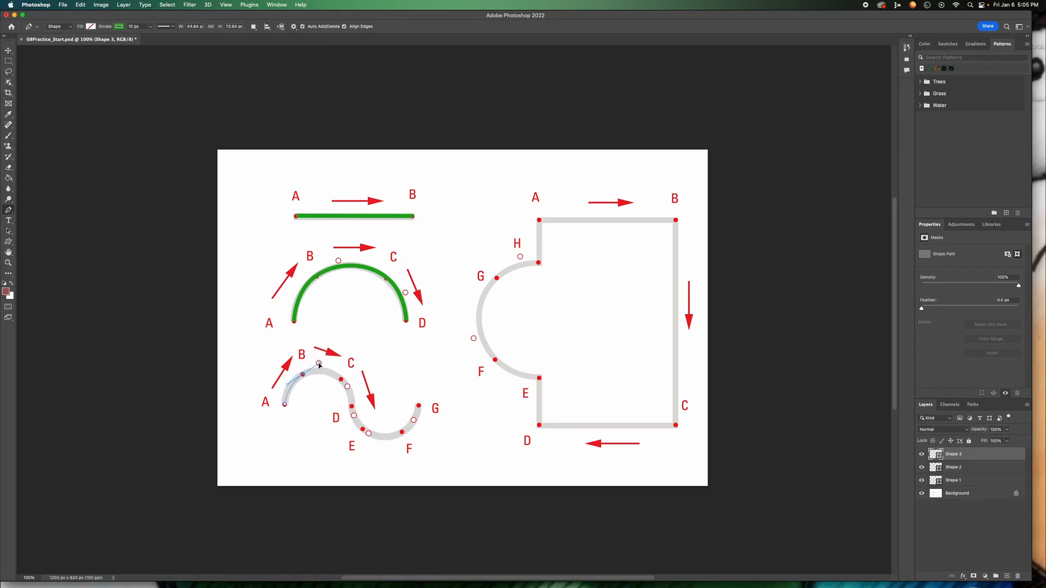
Bend the stroke from B toward C and curve the final stretch to G along the S-curve.
left_click_drag(319, 364, 346, 384)
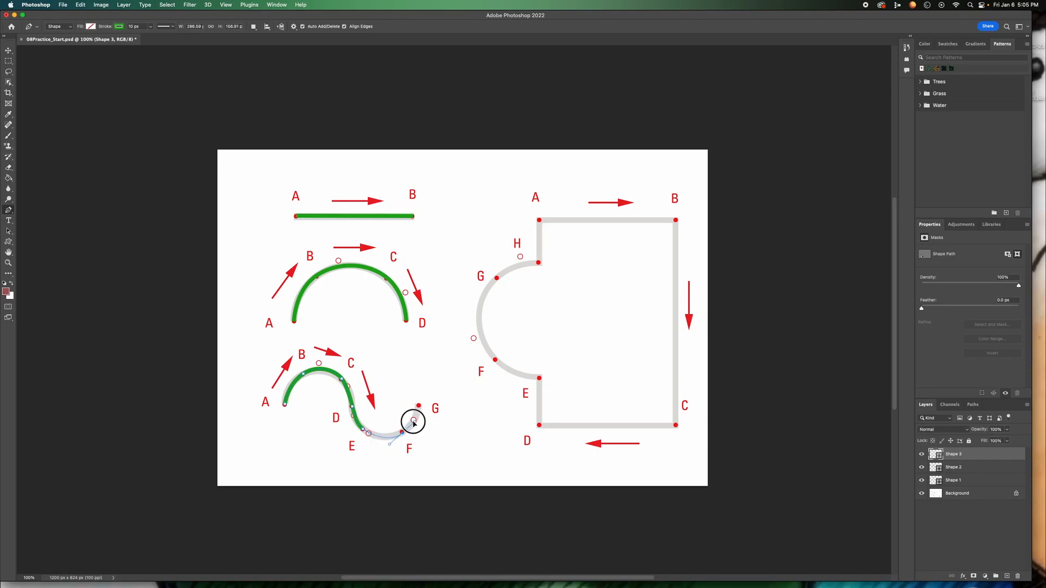
left_click_drag(414, 422, 418, 422)
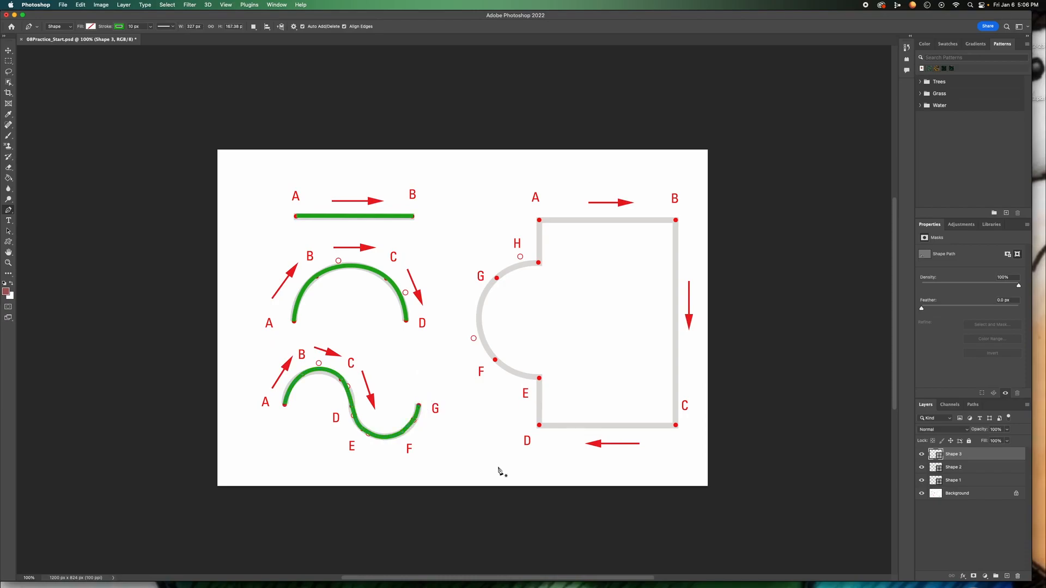
mouse_move(476, 495)
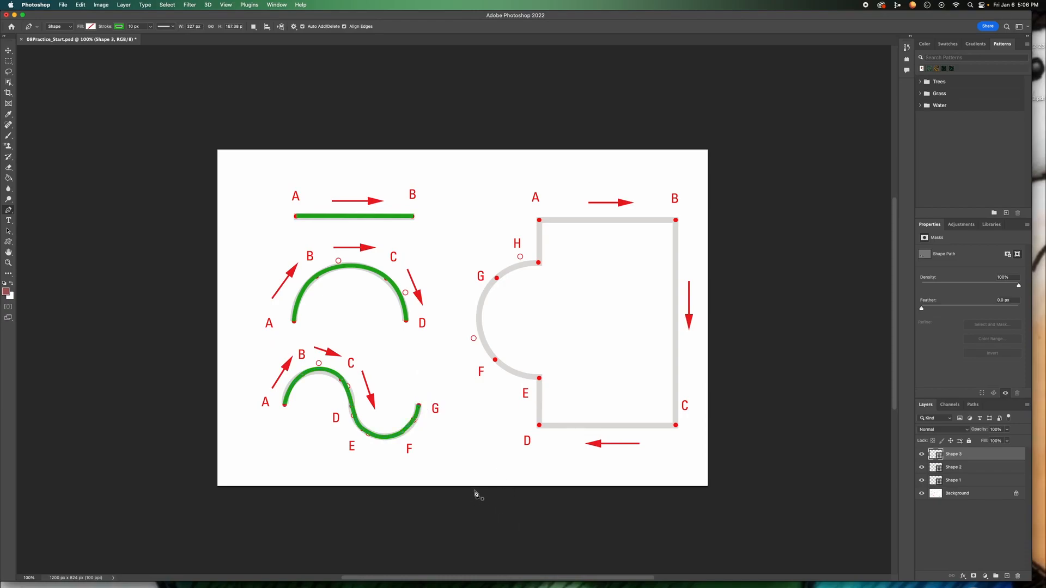
mouse_move(912, 456)
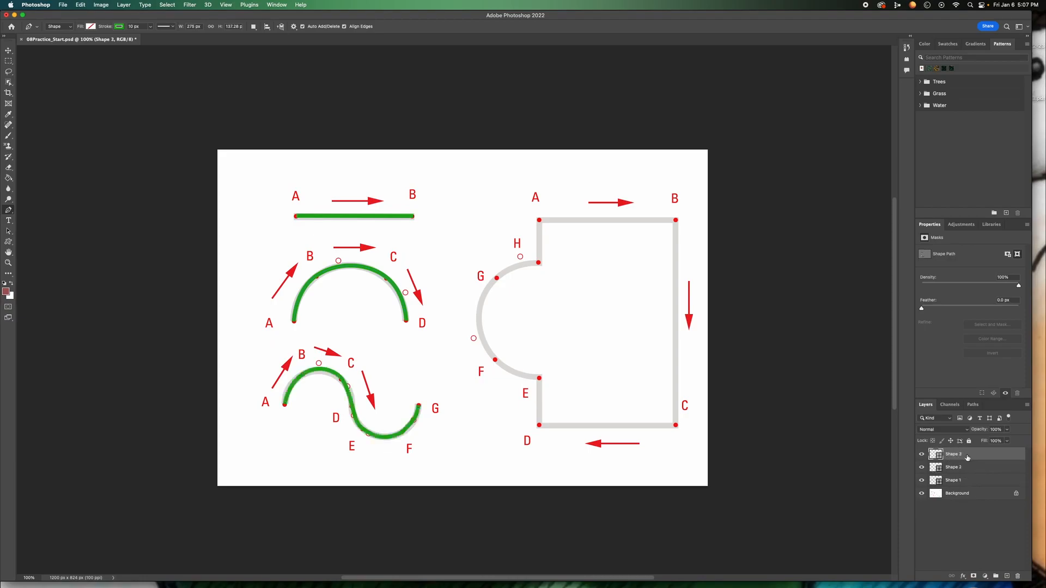
mouse_move(540, 373)
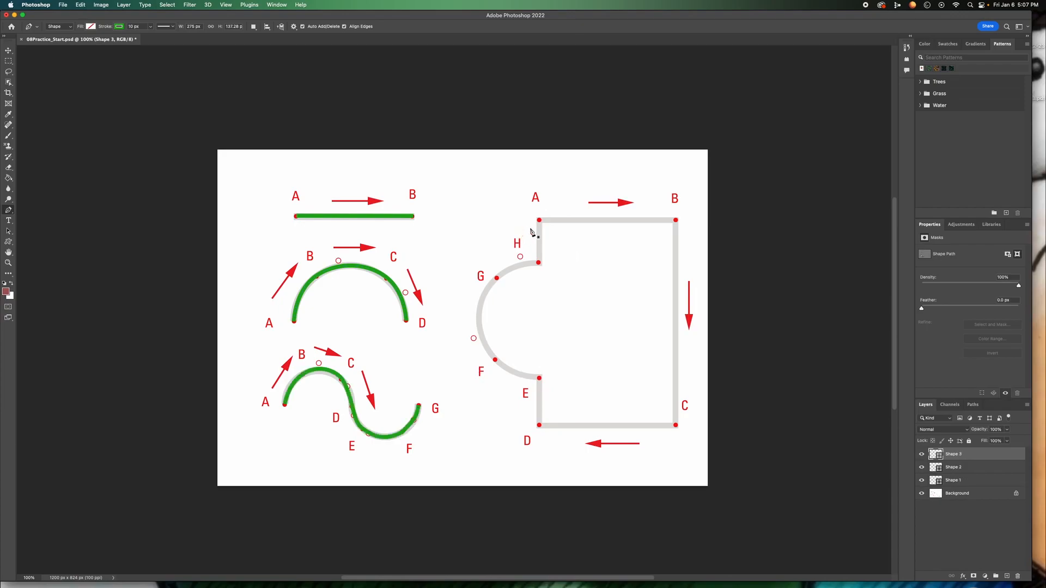
mouse_move(676, 224)
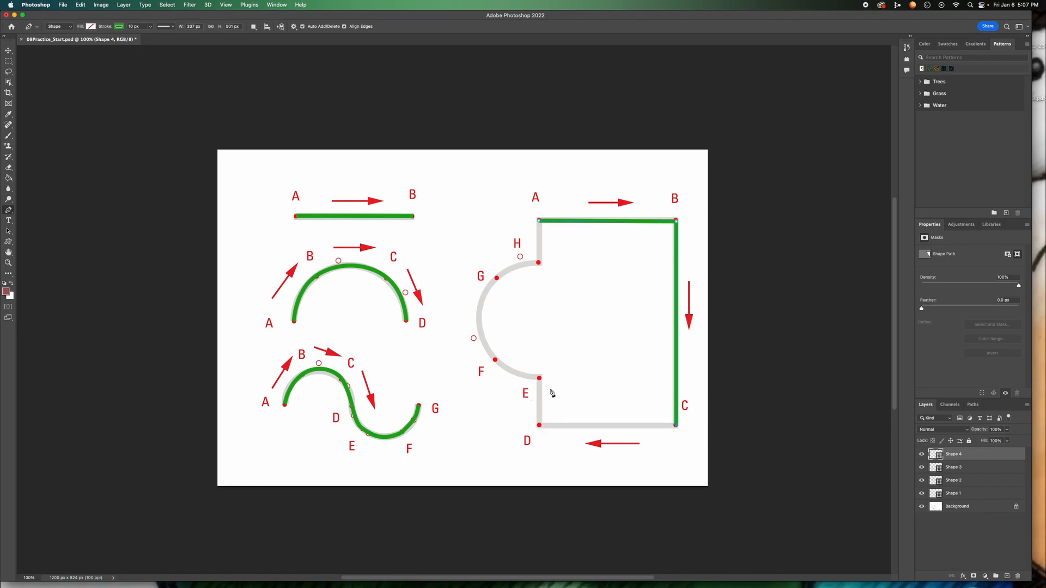
mouse_move(544, 392)
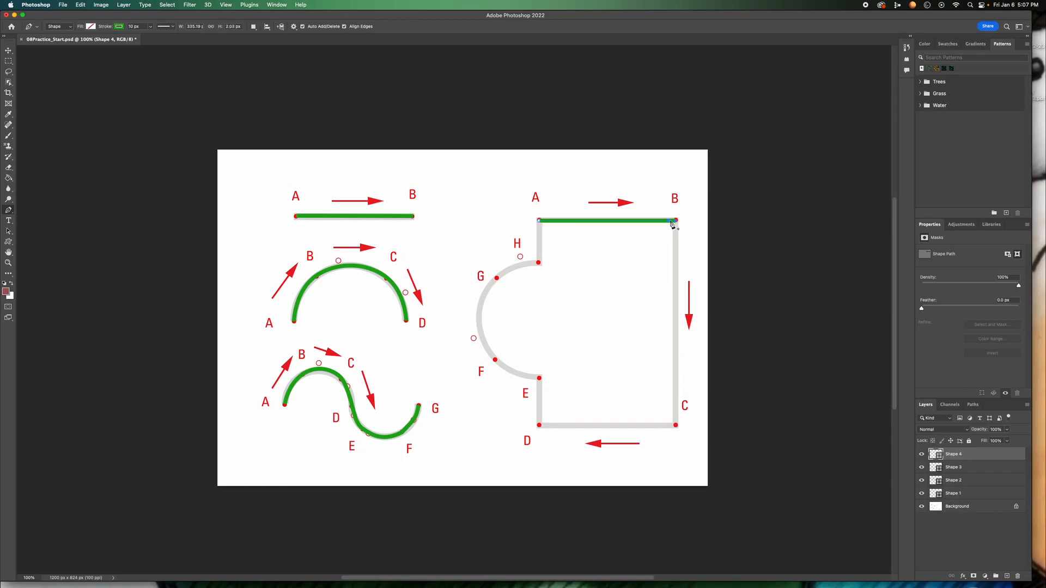
mouse_move(682, 400)
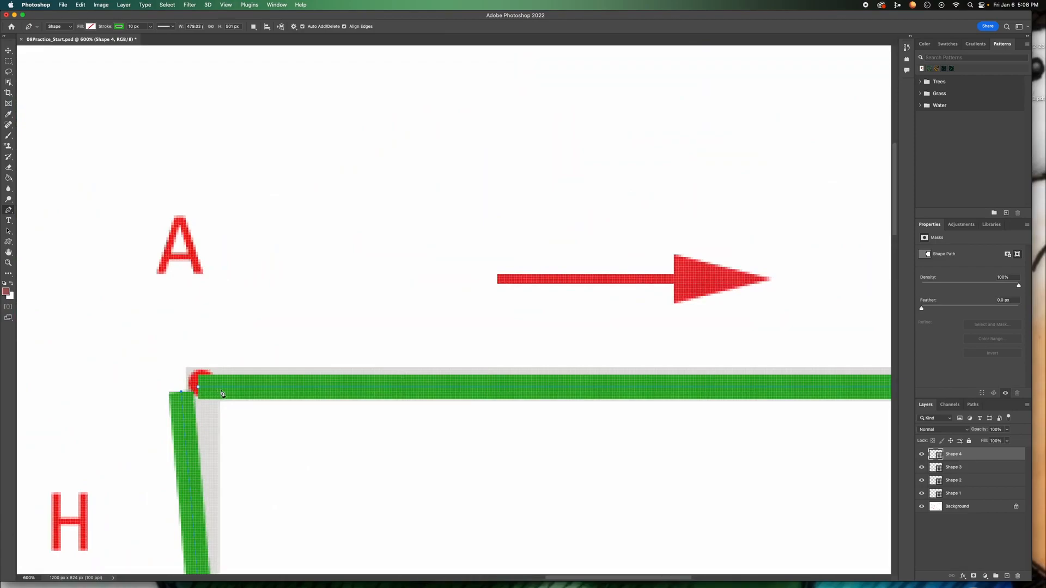
key("cmd+-")
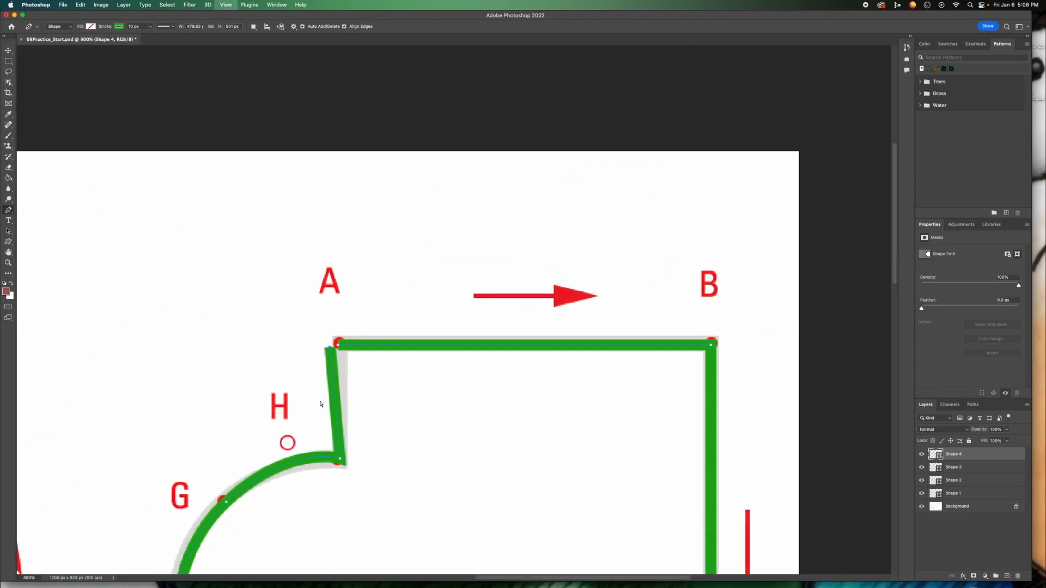
key("cmd+0")
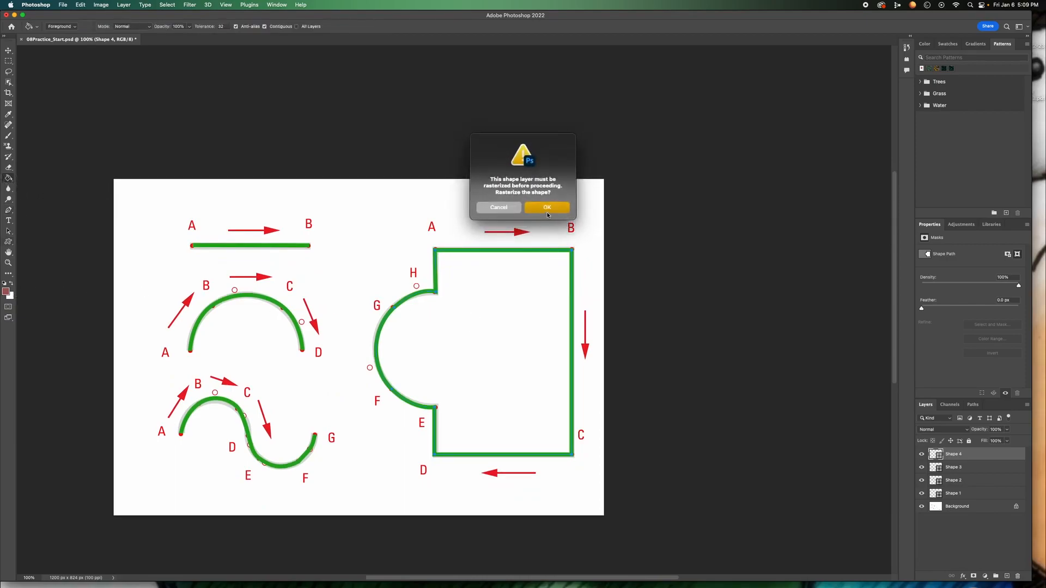
Dismiss the rasterize prompt so the traced shapes stay unfilled.
left_click(547, 207)
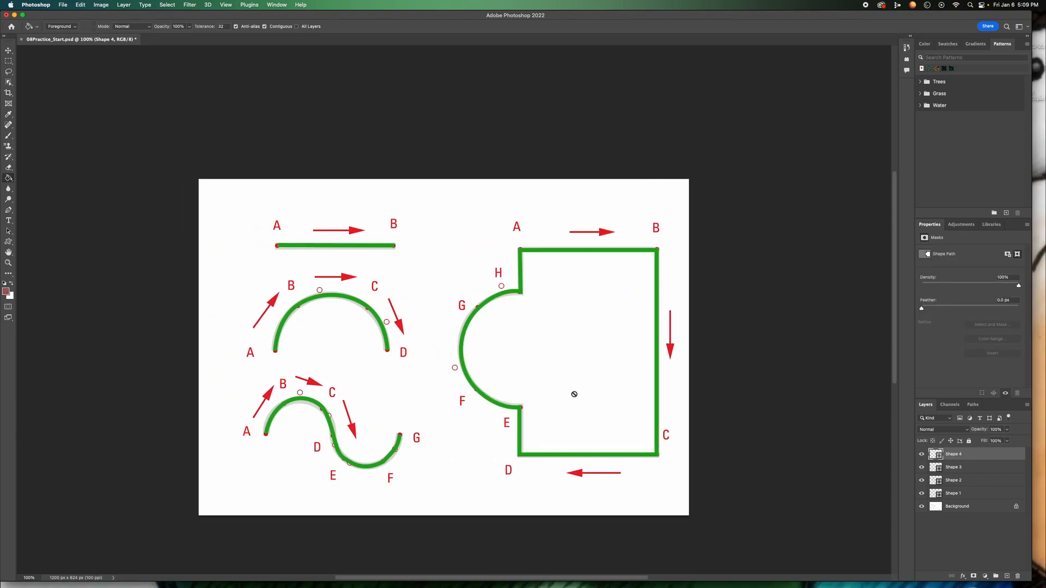
mouse_move(268, 350)
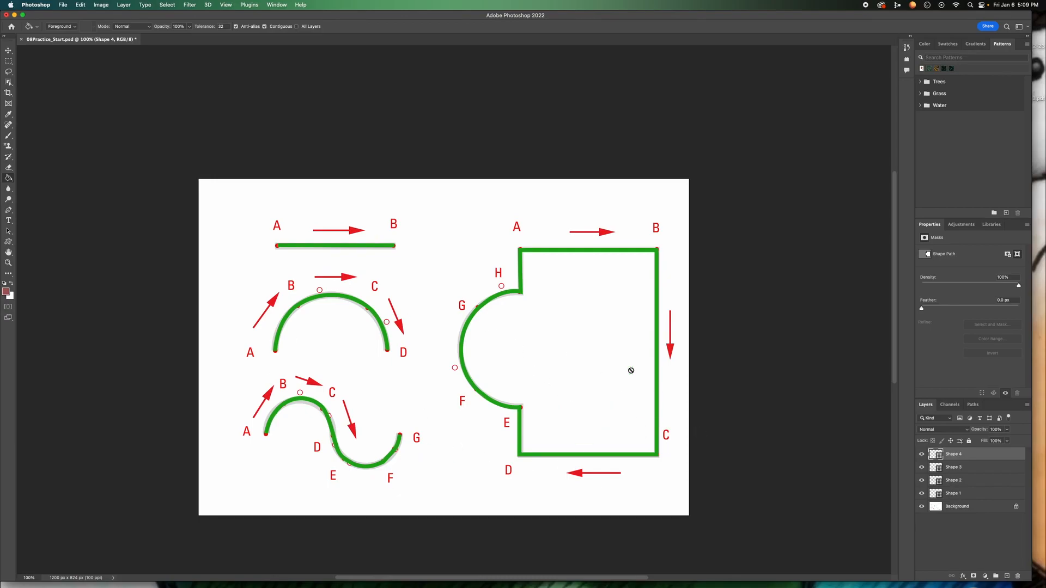
mouse_move(410, 352)
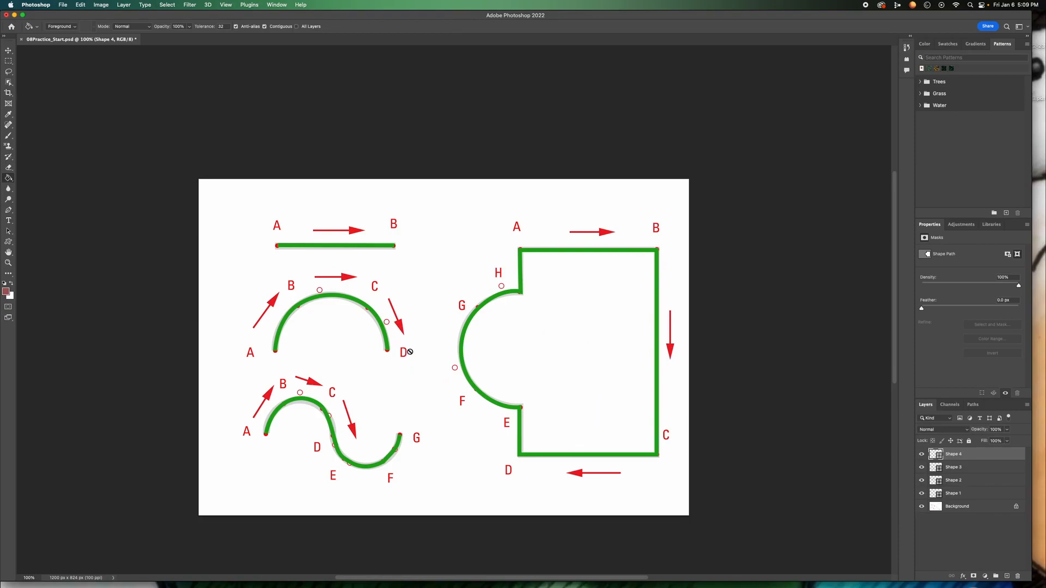
mouse_move(406, 369)
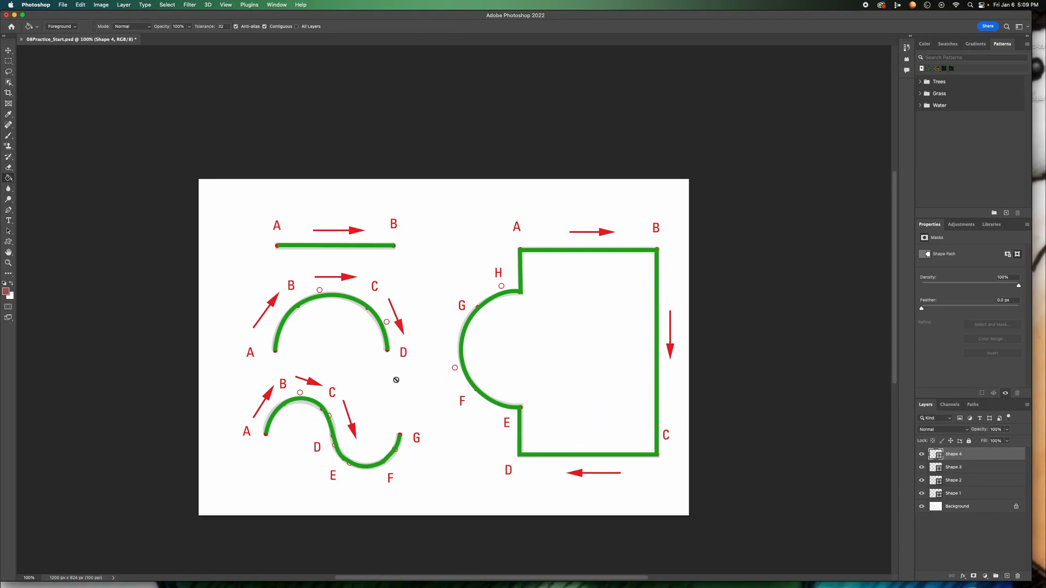
mouse_move(288, 354)
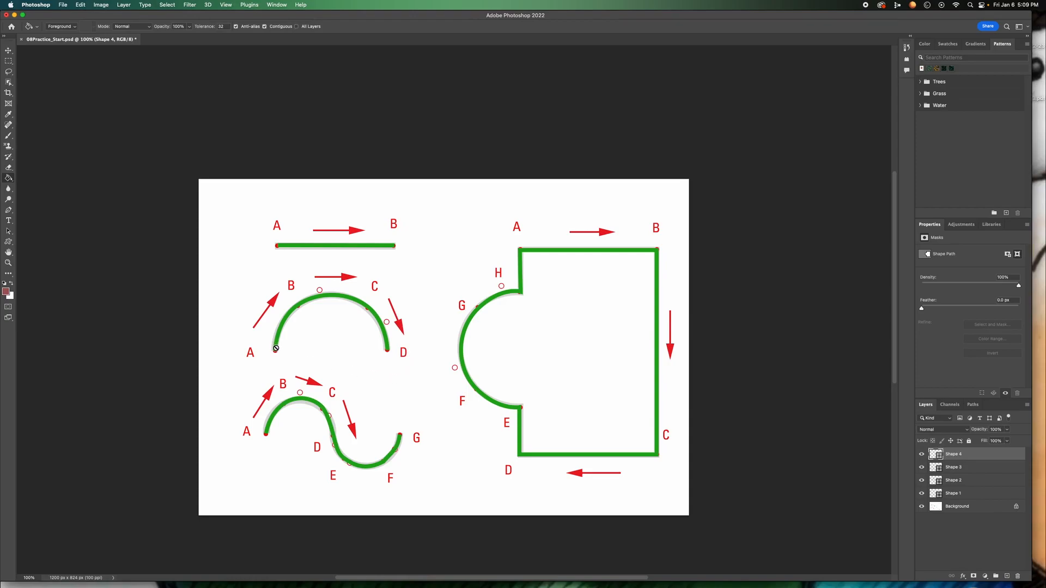
mouse_move(412, 332)
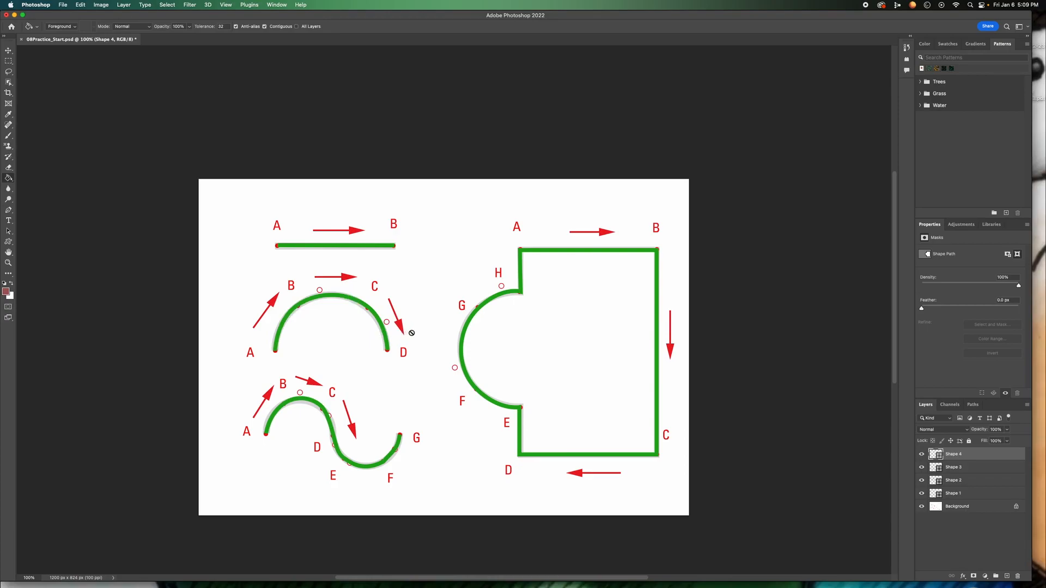
mouse_move(790, 391)
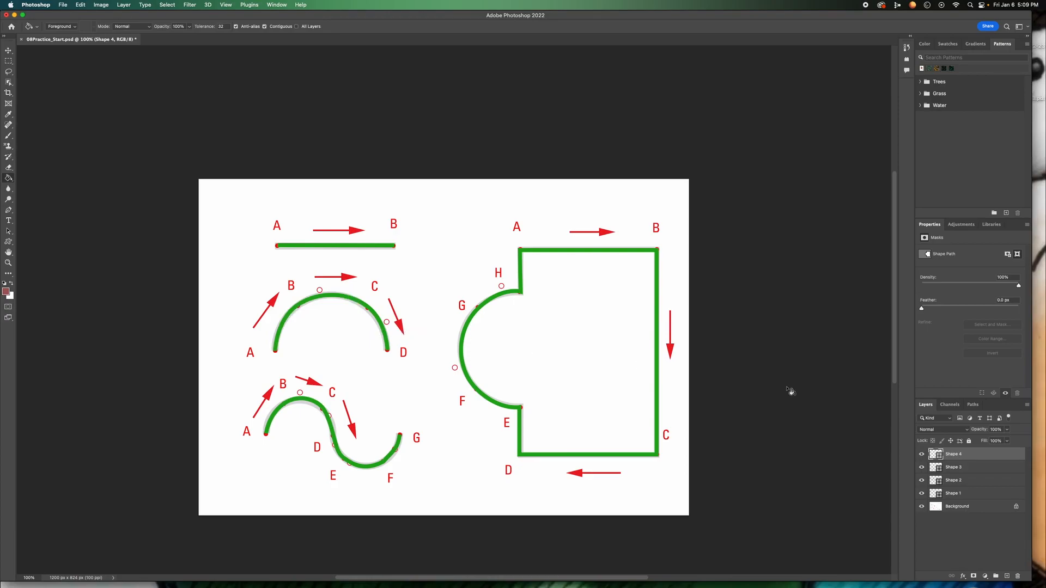
mouse_move(331, 415)
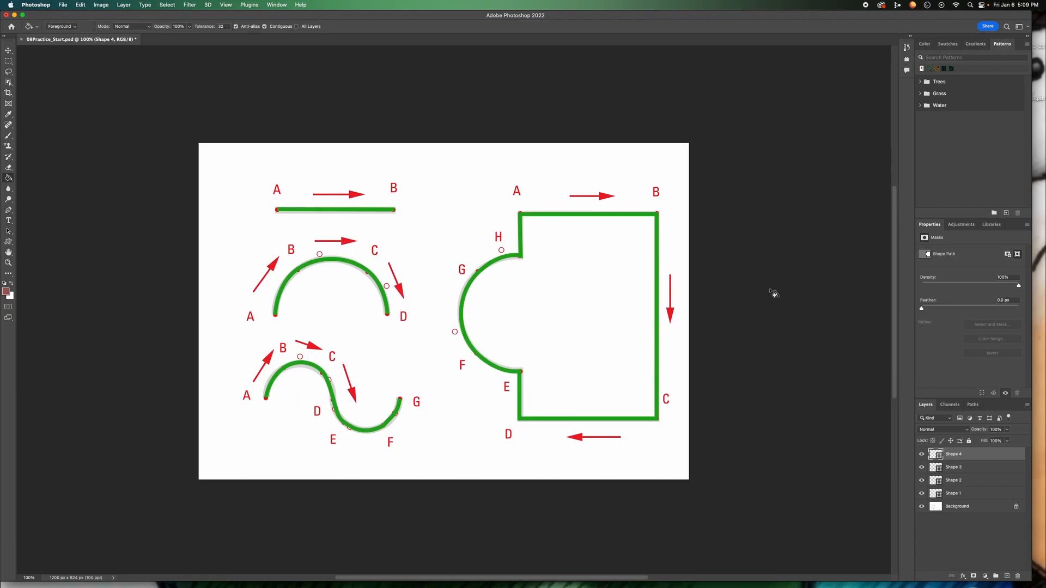
mouse_move(808, 5)
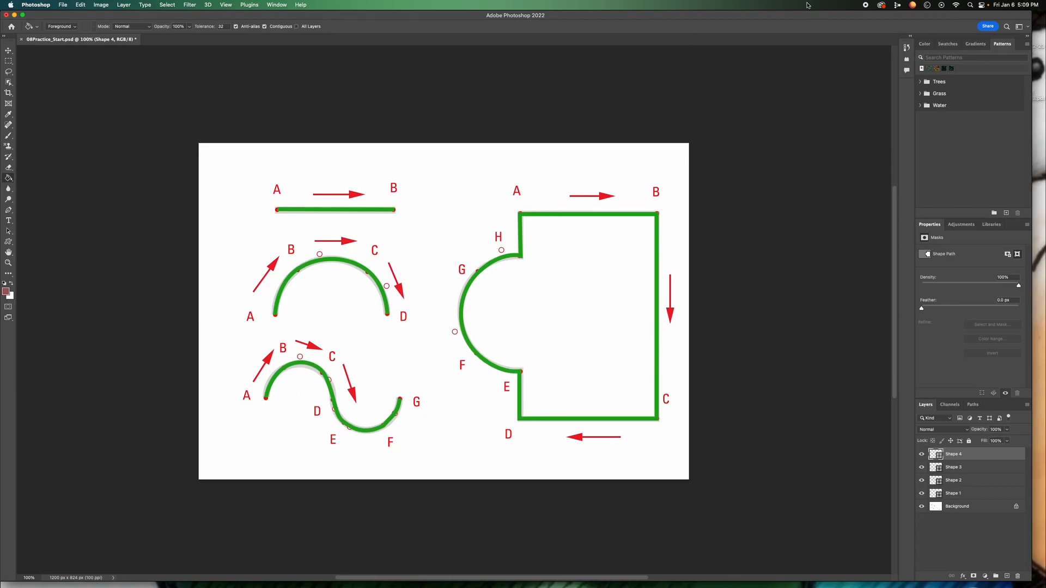